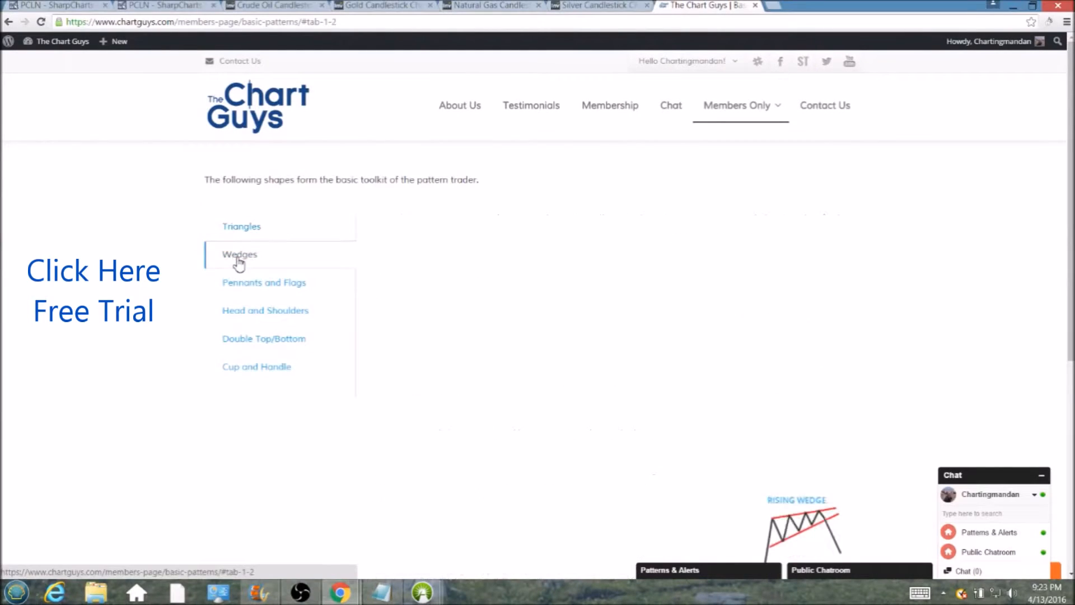
# Move from the Wedges pattern section to the Members Only video library and browse the video grid
pyautogui.click(240, 255)
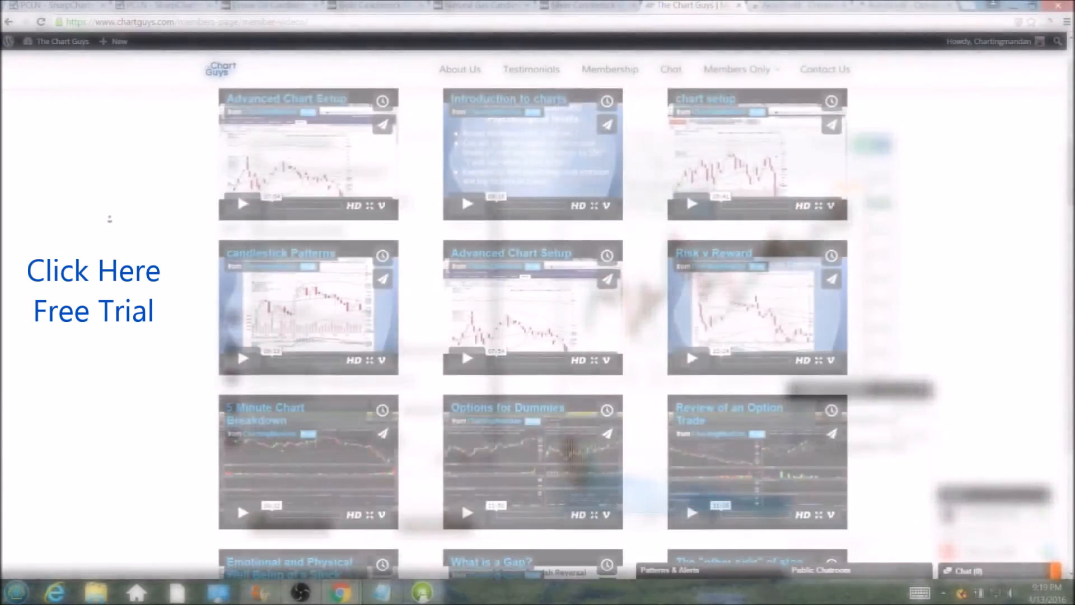
pyautogui.scroll(-3)
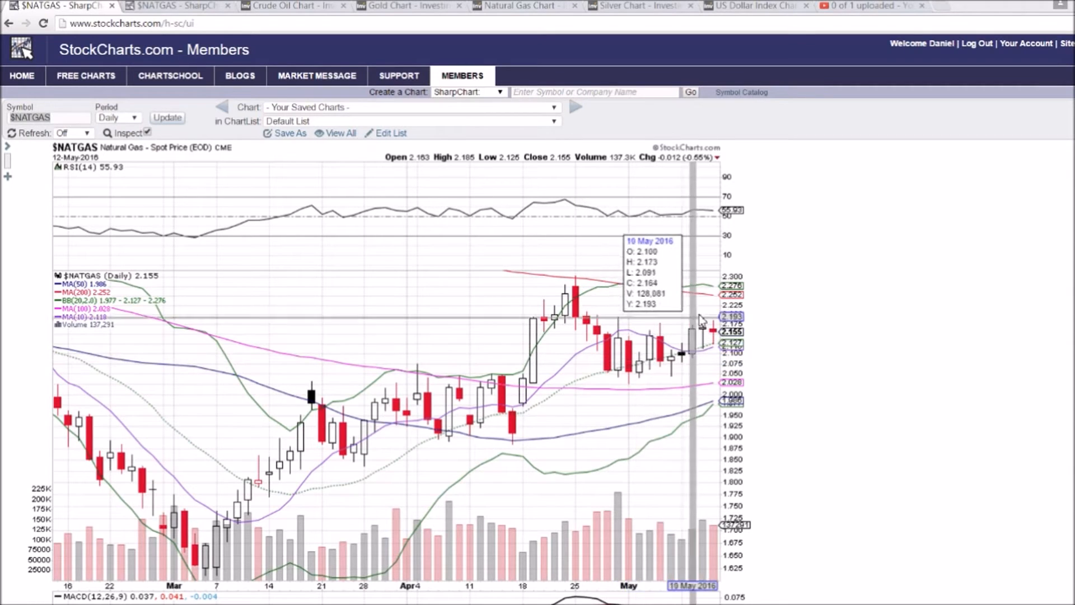
pyautogui.moveTo(731, 343)
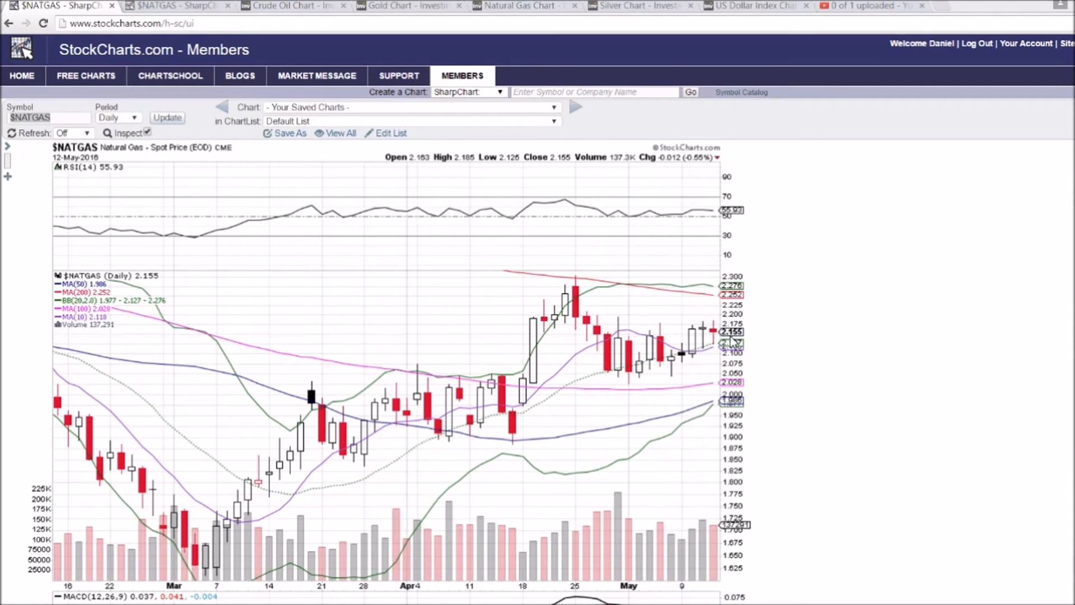
pyautogui.moveTo(724, 336)
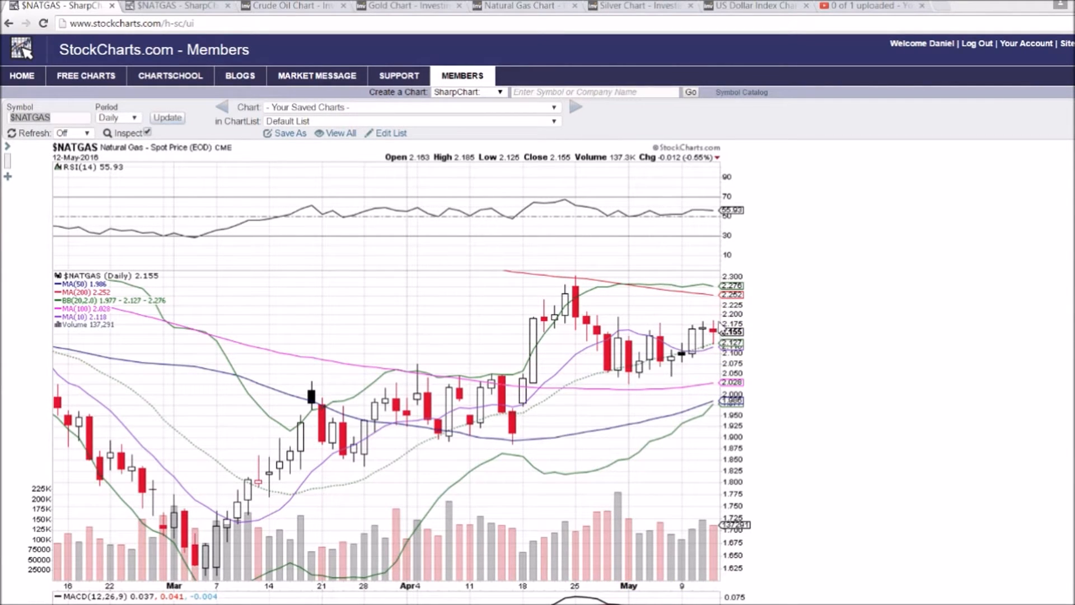